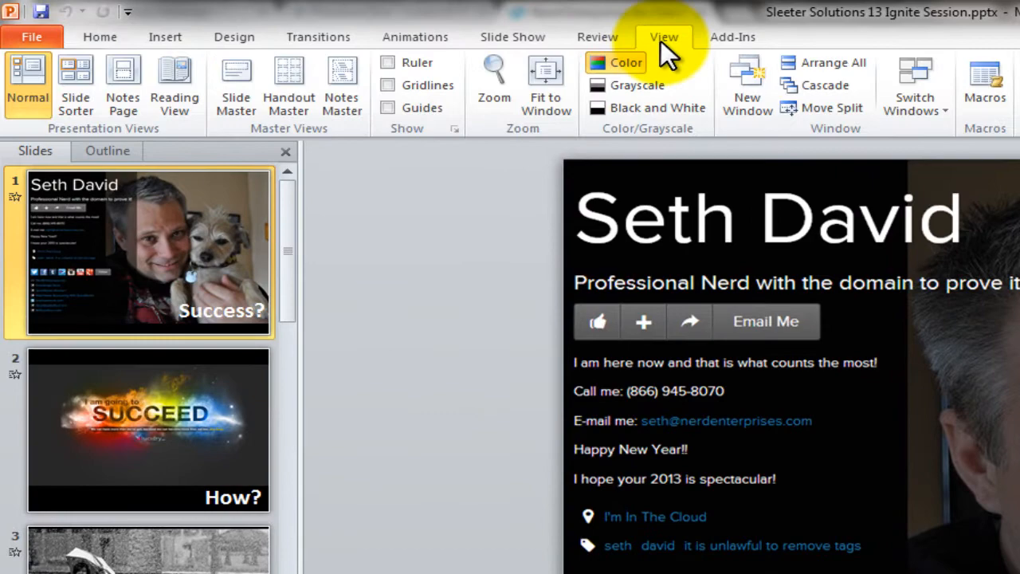
Set Show On to Monitor 3 Generic PnP Monitor, keeping Use Presenter View checked.
{"action": "left_click", "coordinate": [512, 37]}
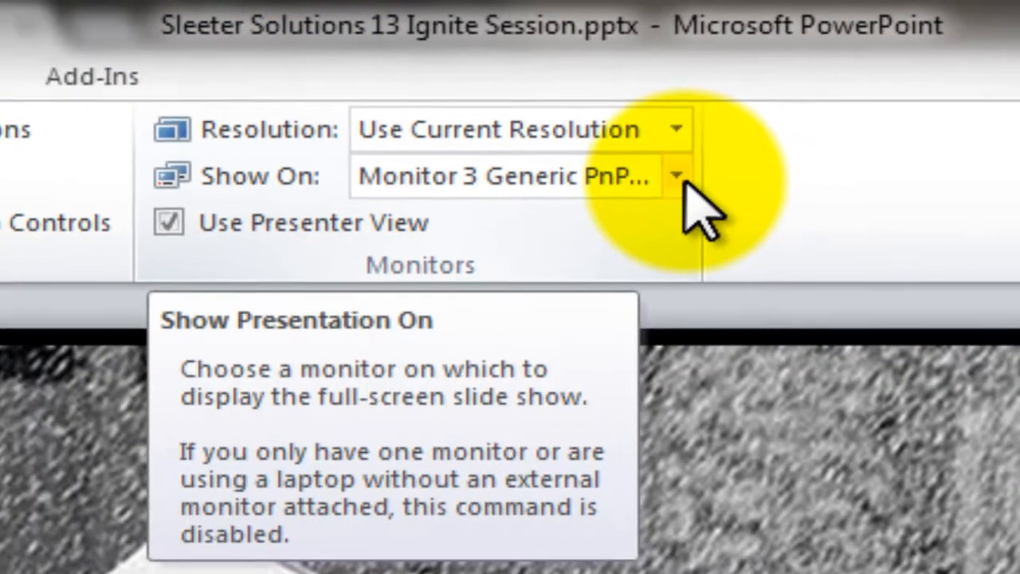
{"action": "left_click", "coordinate": [676, 174]}
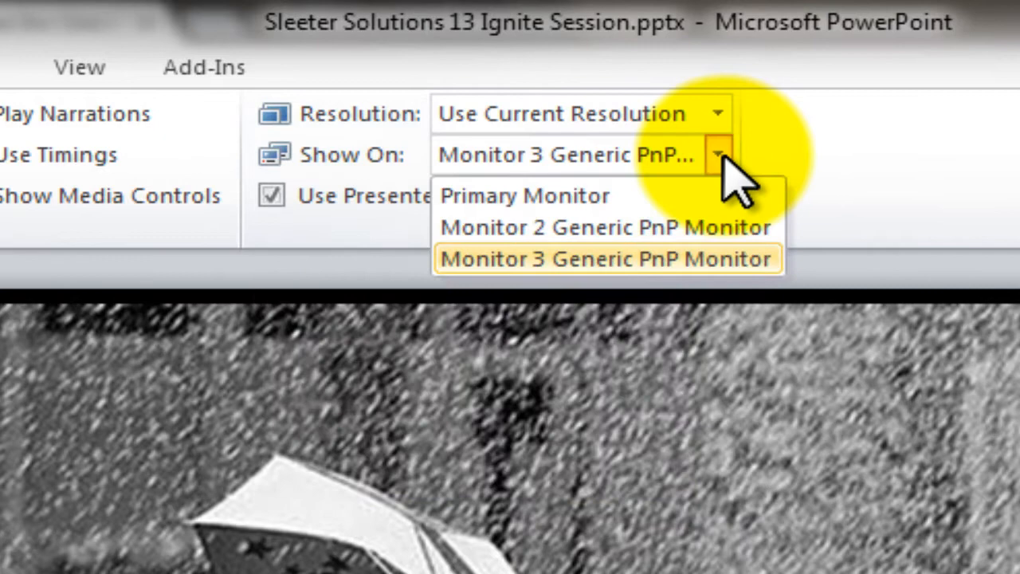
{"action": "left_click", "coordinate": [607, 258]}
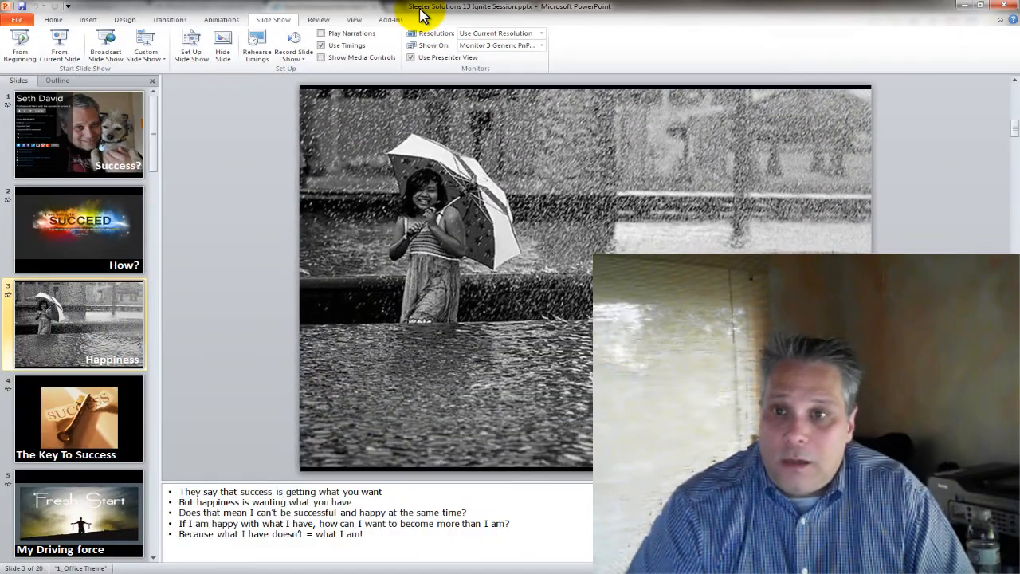
{"action": "left_click", "coordinate": [542, 45]}
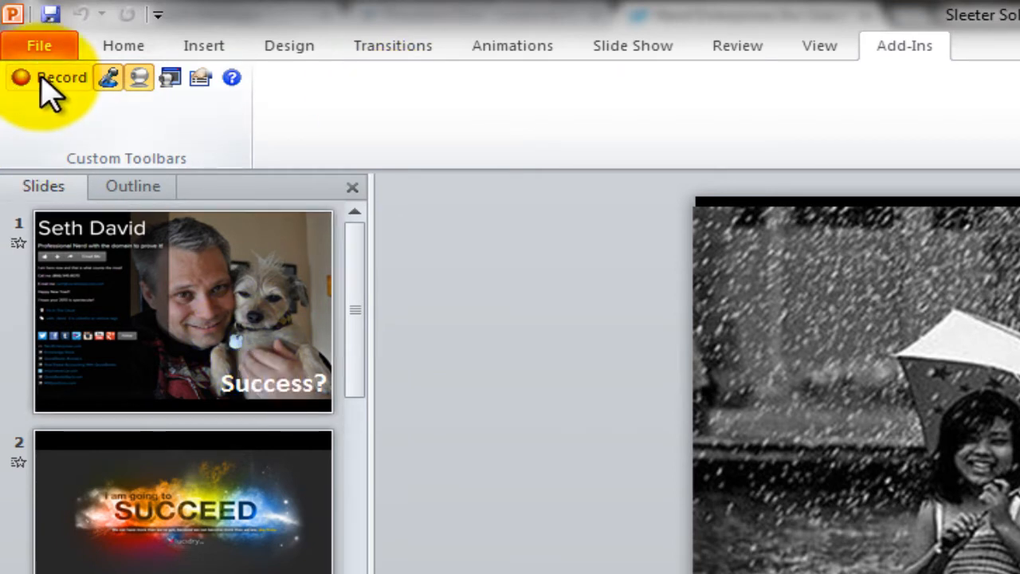
{"action": "mouse_move", "coordinate": [48, 78]}
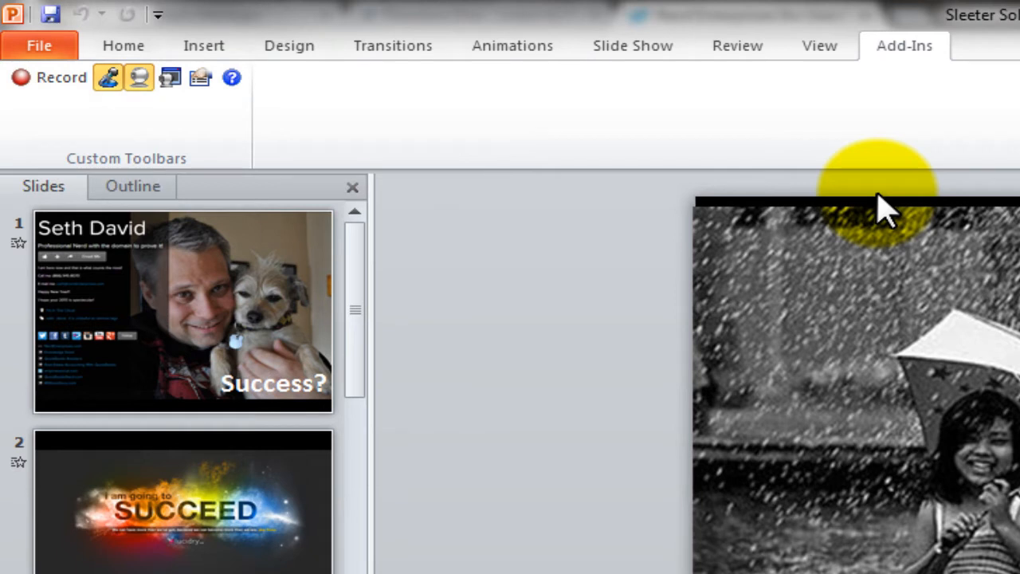
{"action": "left_click", "coordinate": [631, 46]}
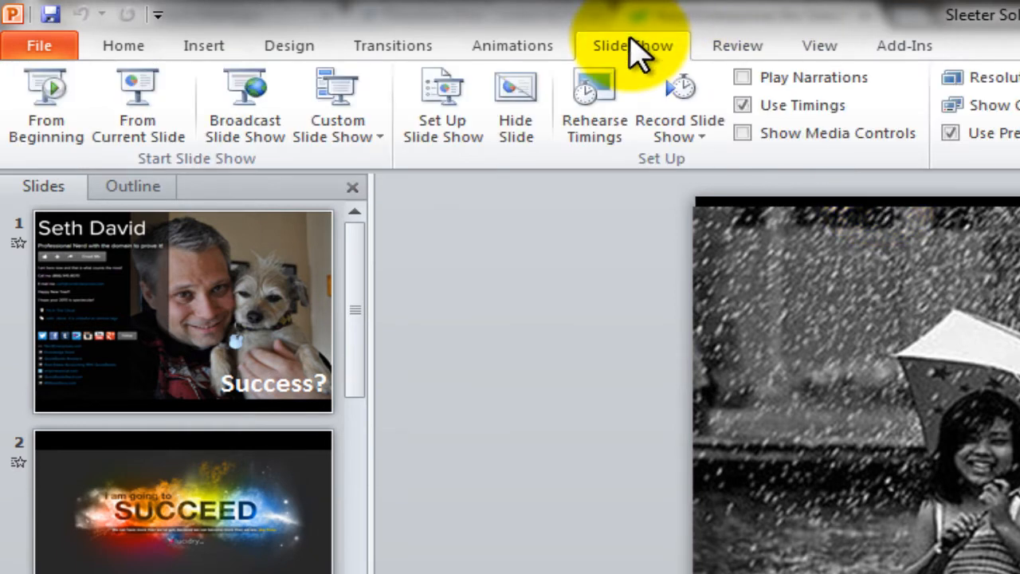
{"action": "mouse_move", "coordinate": [478, 16]}
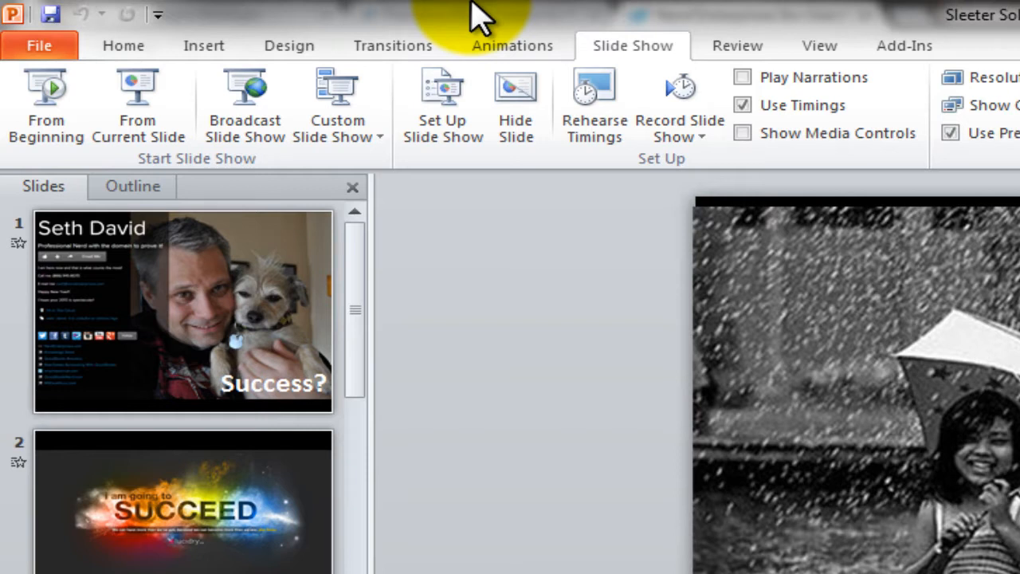
{"action": "left_click", "coordinate": [904, 46]}
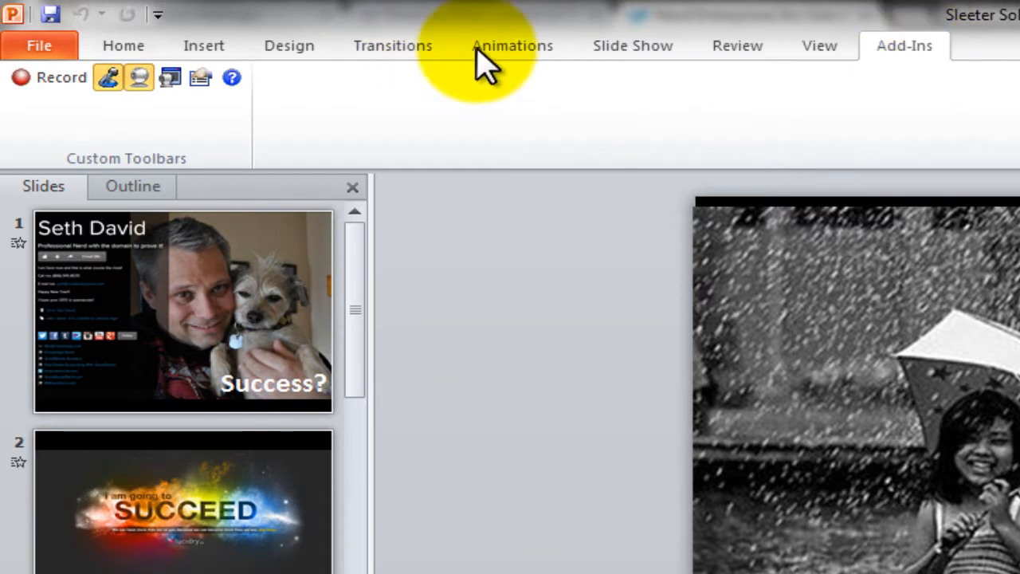
{"action": "mouse_move", "coordinate": [138, 78]}
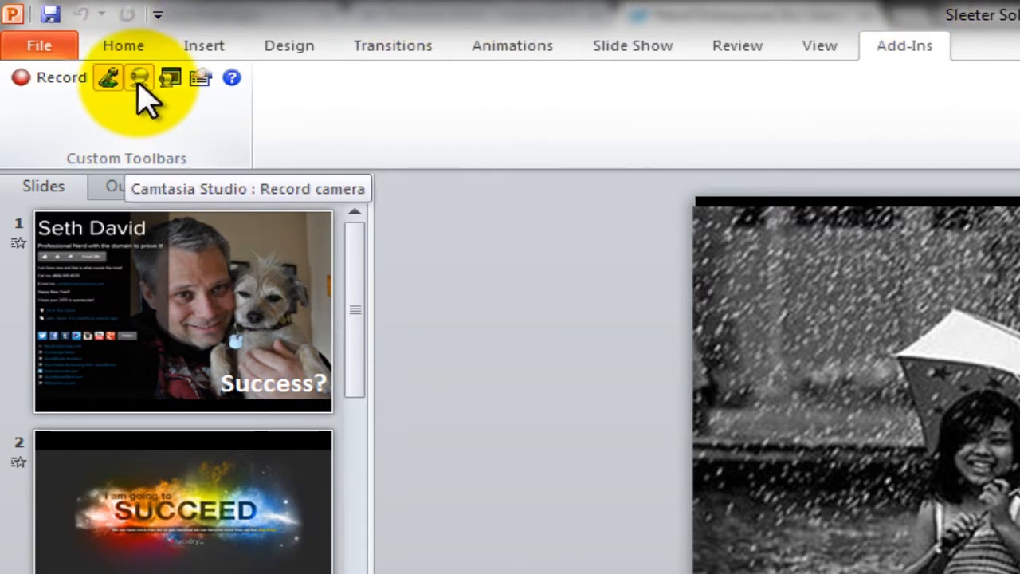